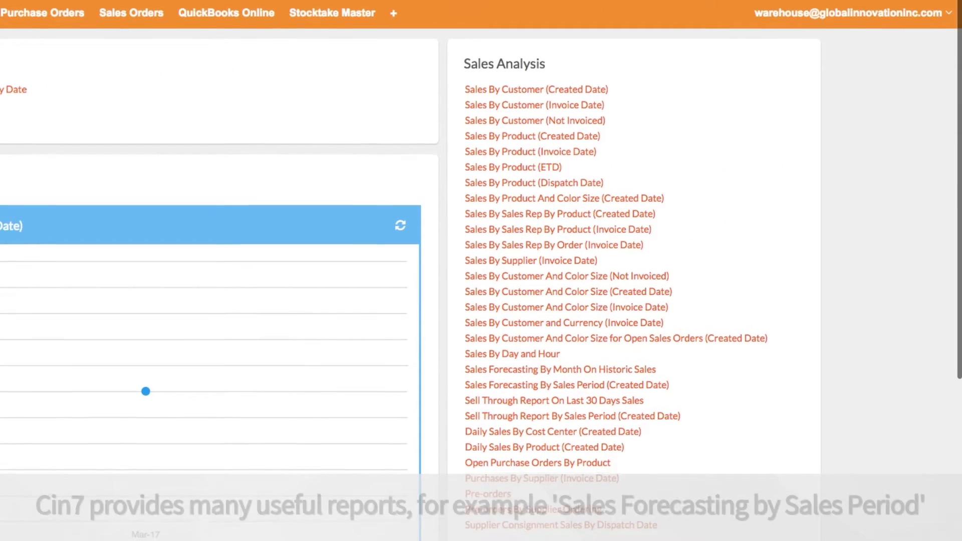
Step: Open the Sales Forecasting By Sales Period (Created Date) report from the dashboard's Sales Analysis list
scroll(down, 3)
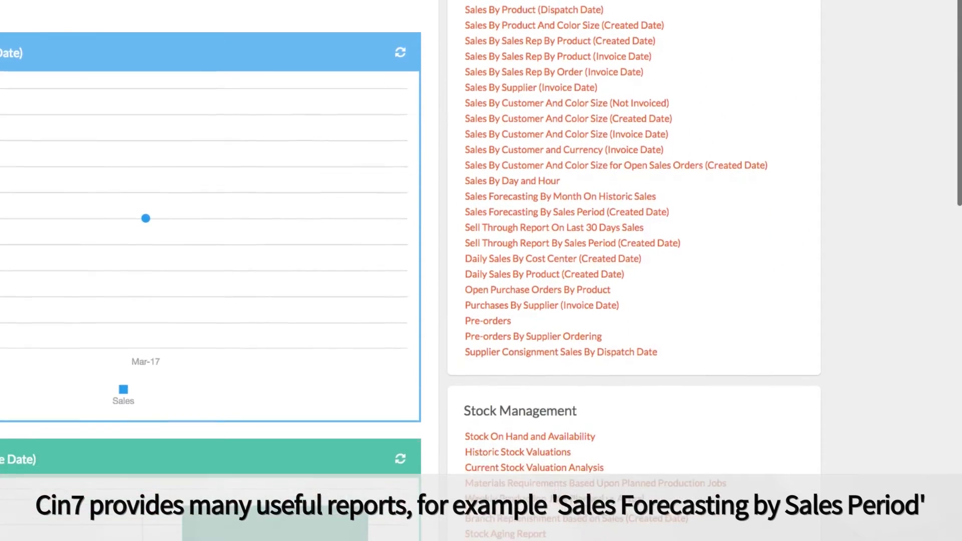
mouse_move(559, 211)
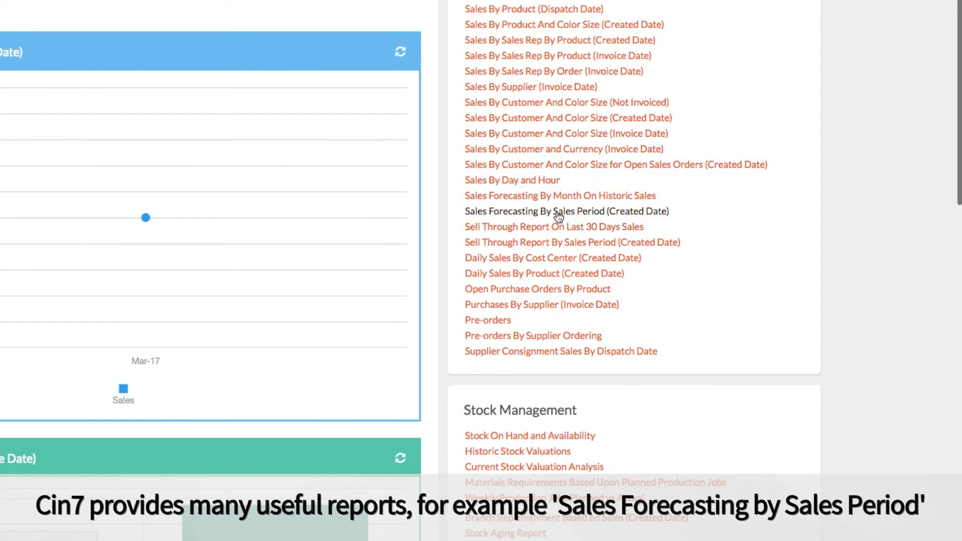
click(566, 211)
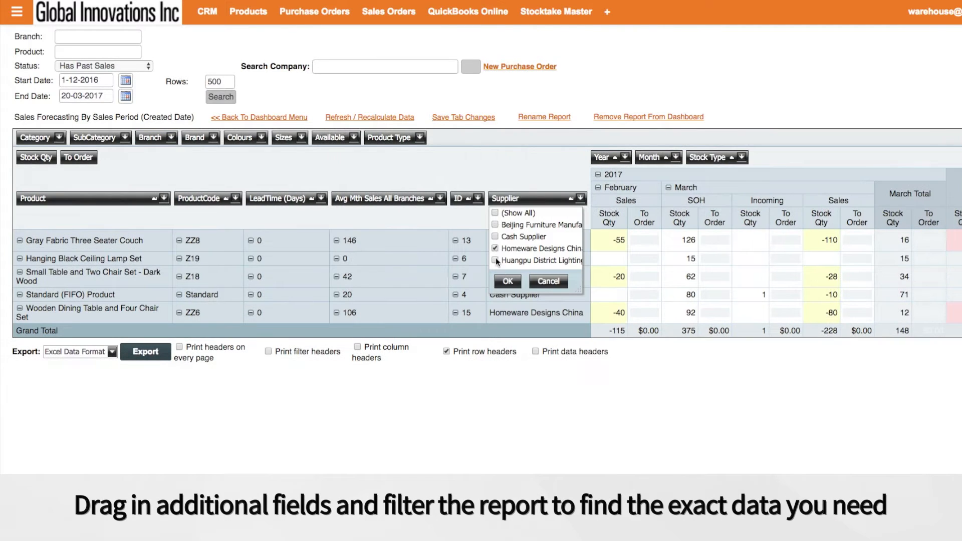
Step: Filter the report's Supplier column to Homeware Designs China only
click(507, 281)
text(40)
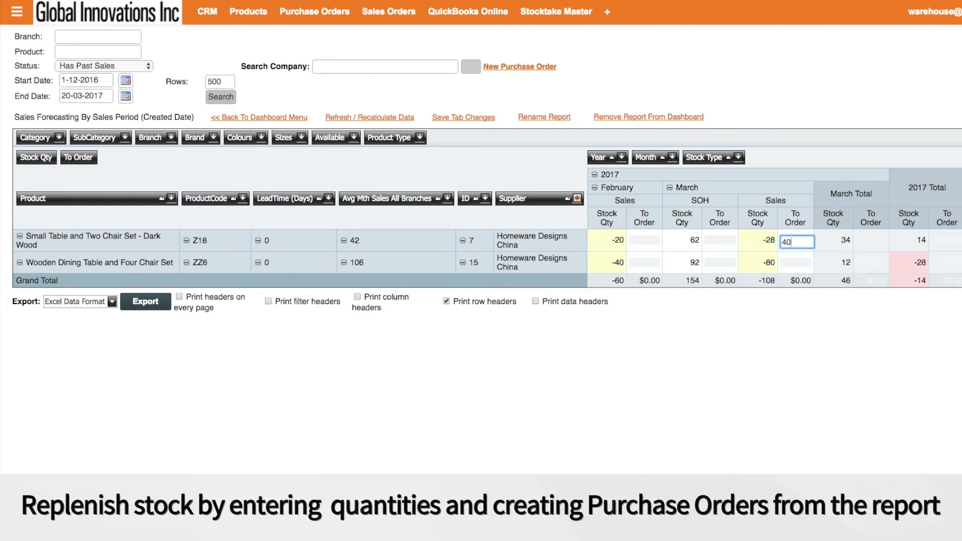
Step: Search 'homeware' as the supplier to start a new purchase order delivering to Seattle Warehouse
text(homewaredesignsch)
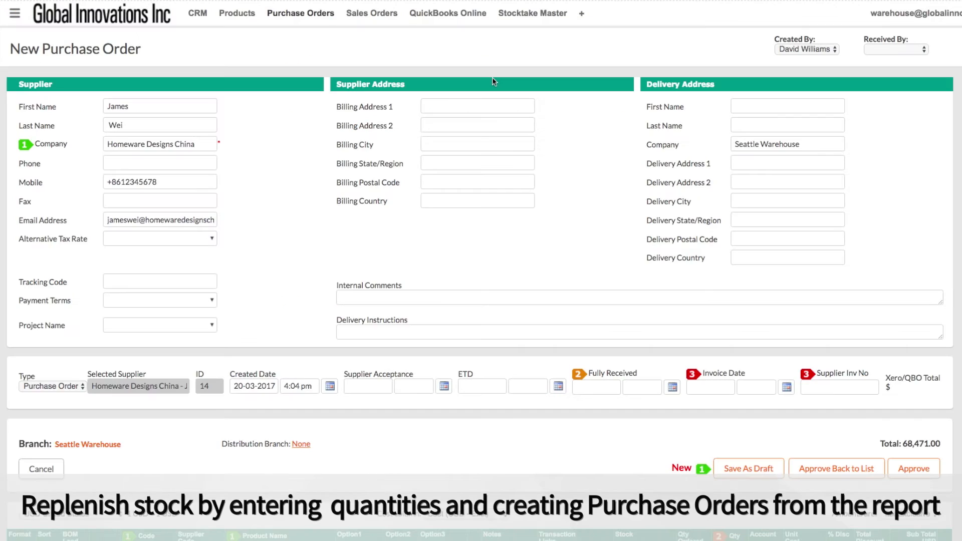
scroll(down, 3)
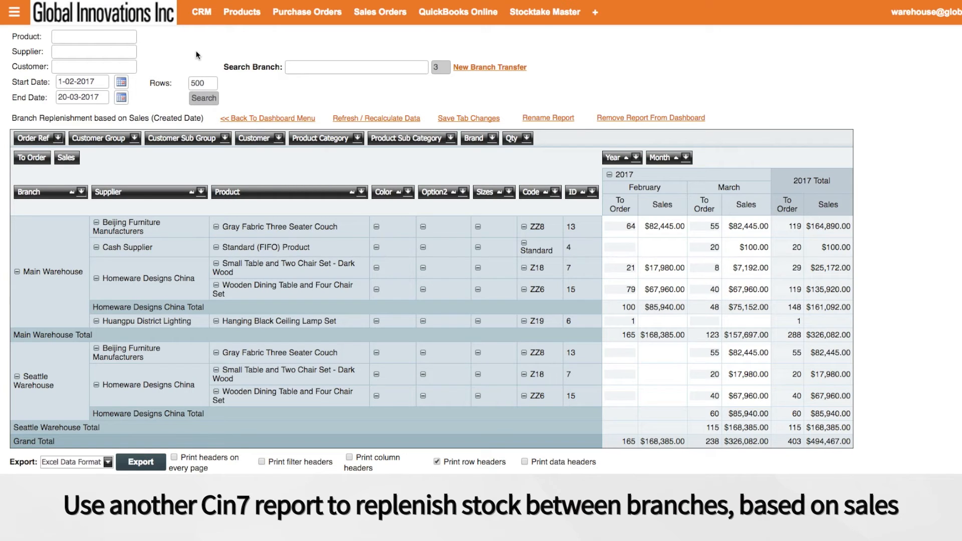
Step: Filter to Seattle Warehouse, source from Main Warehouse, and create the branch transfer for ZZ8, Z18, ZZ6
click(79, 191)
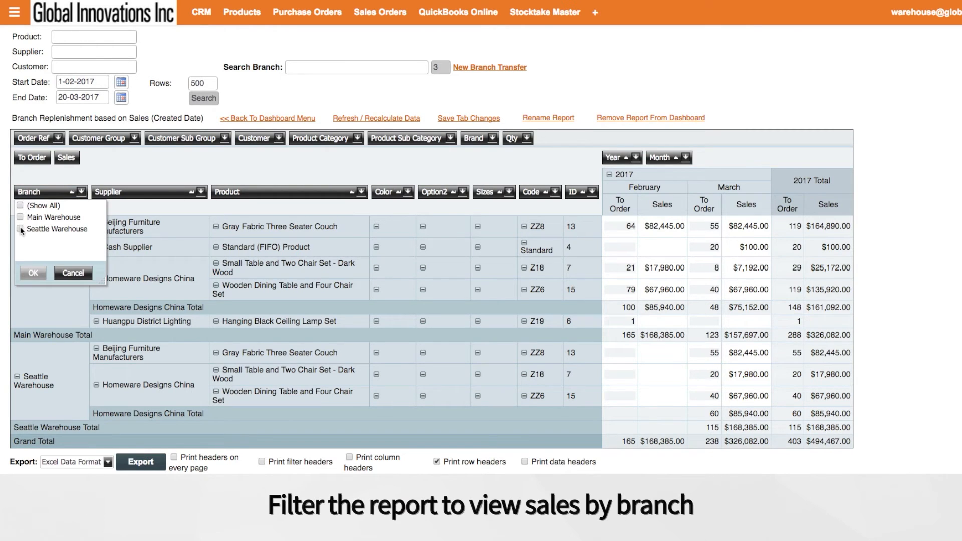
click(32, 273)
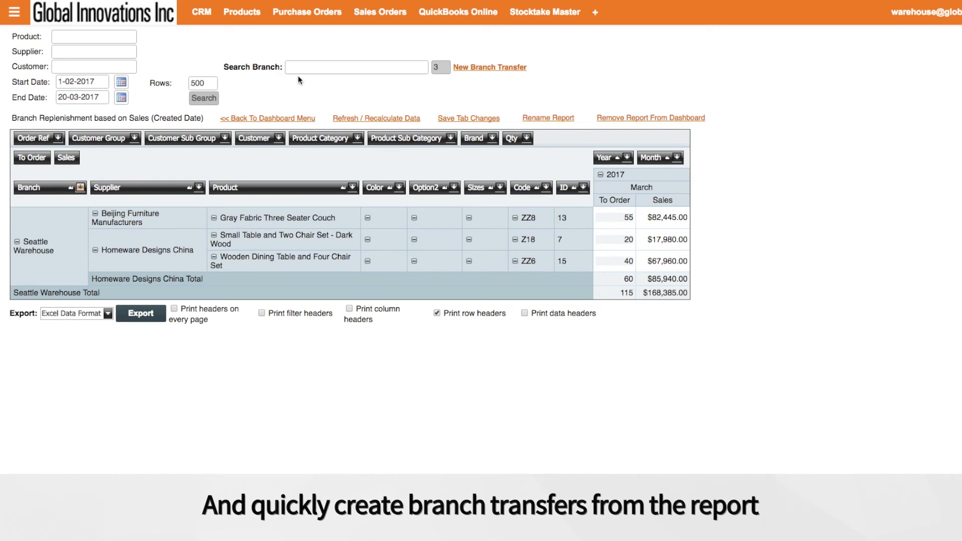
text(Main Warehouse -)
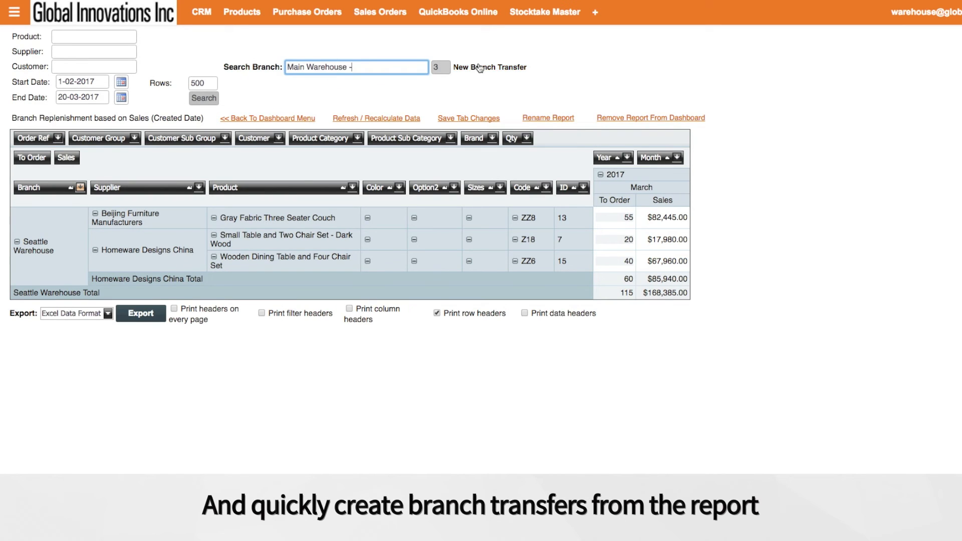
click(490, 67)
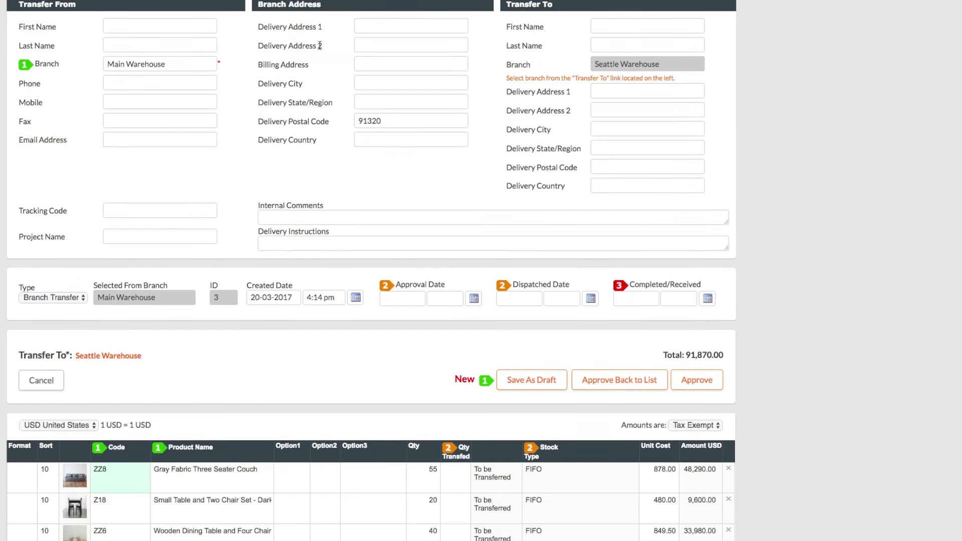